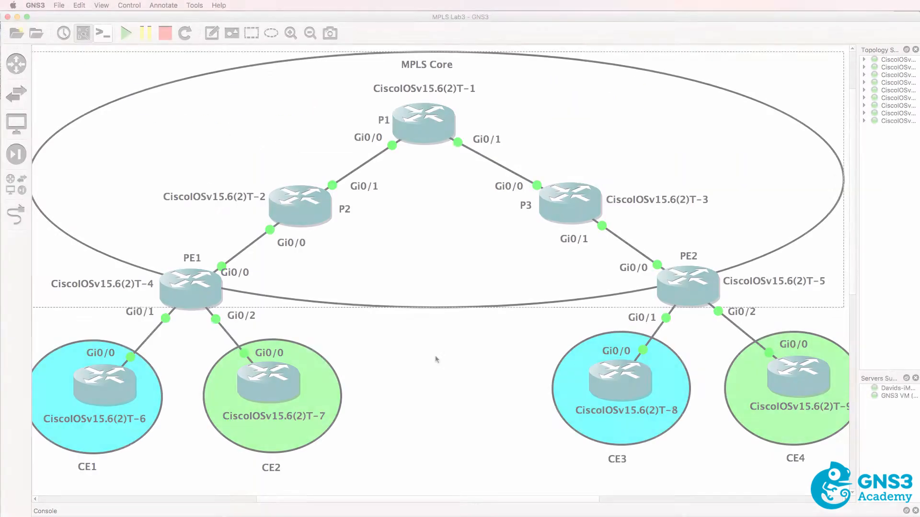
mouse_move(364, 167)
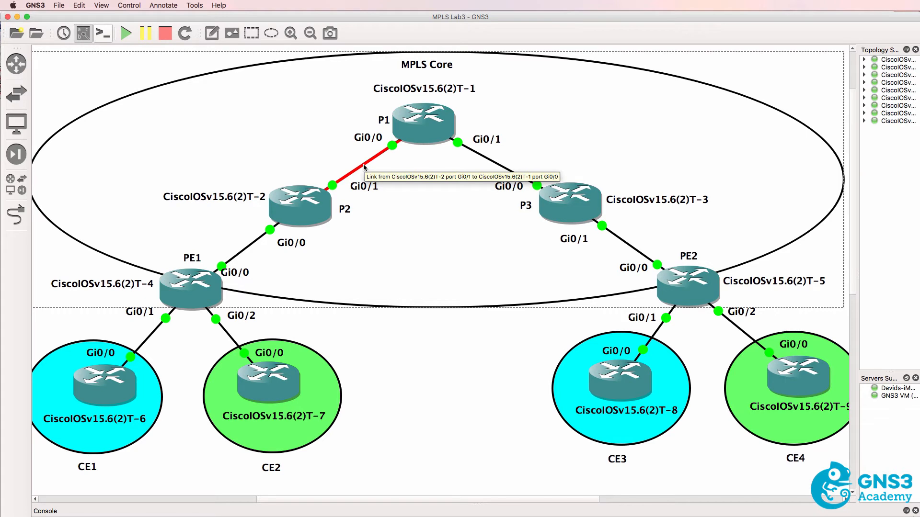
mouse_move(373, 163)
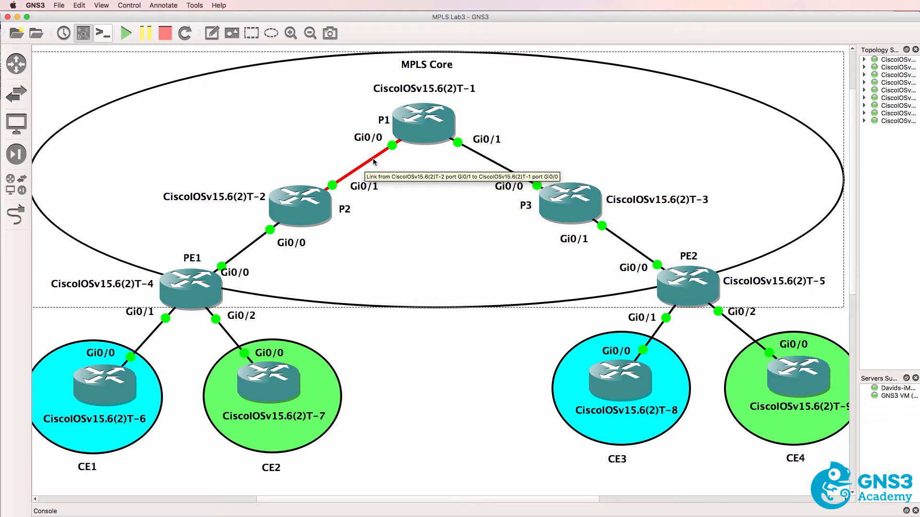
mouse_move(487, 161)
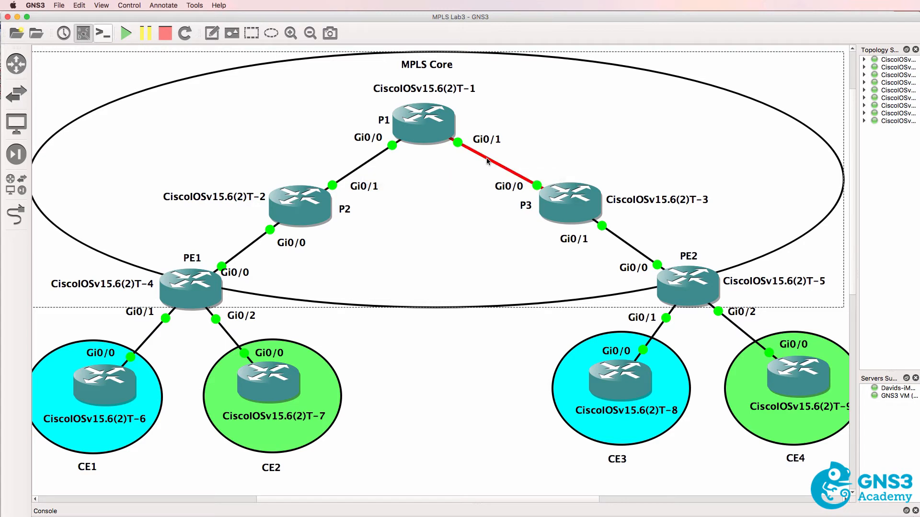
mouse_move(487, 160)
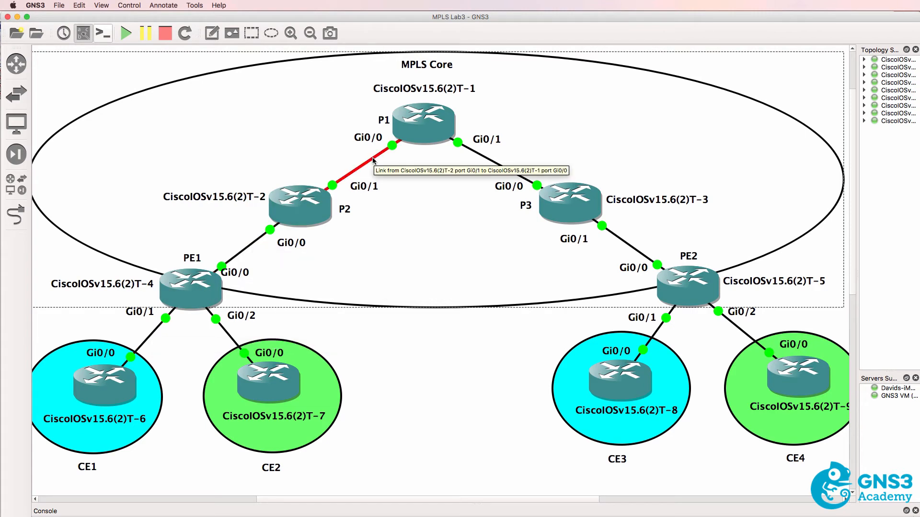
mouse_move(630, 247)
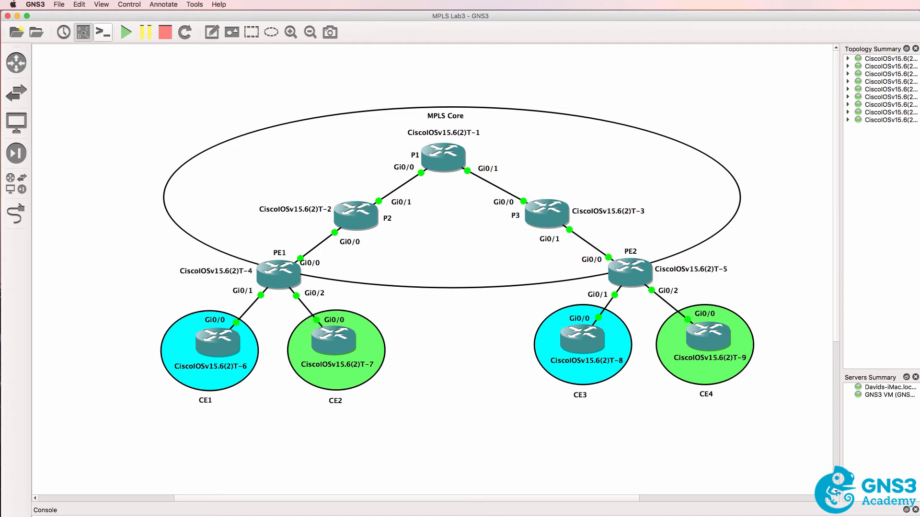
mouse_move(247, 409)
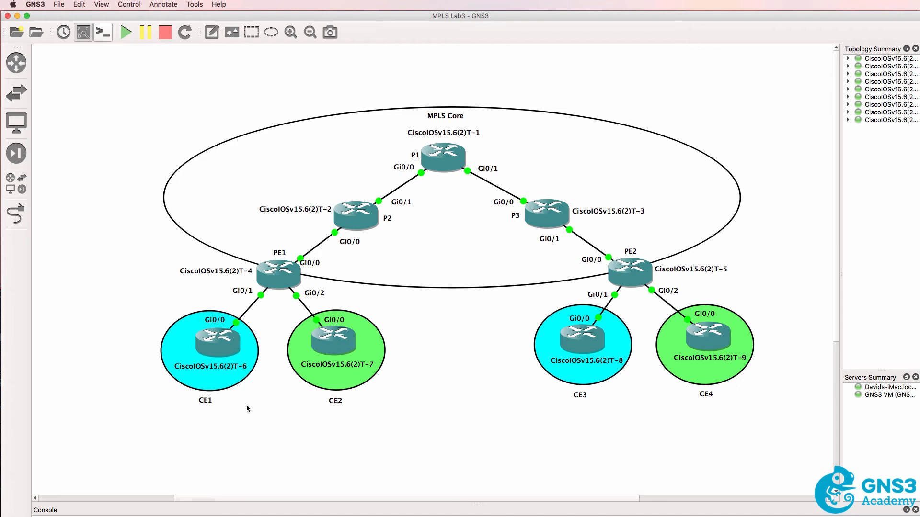
mouse_move(608, 368)
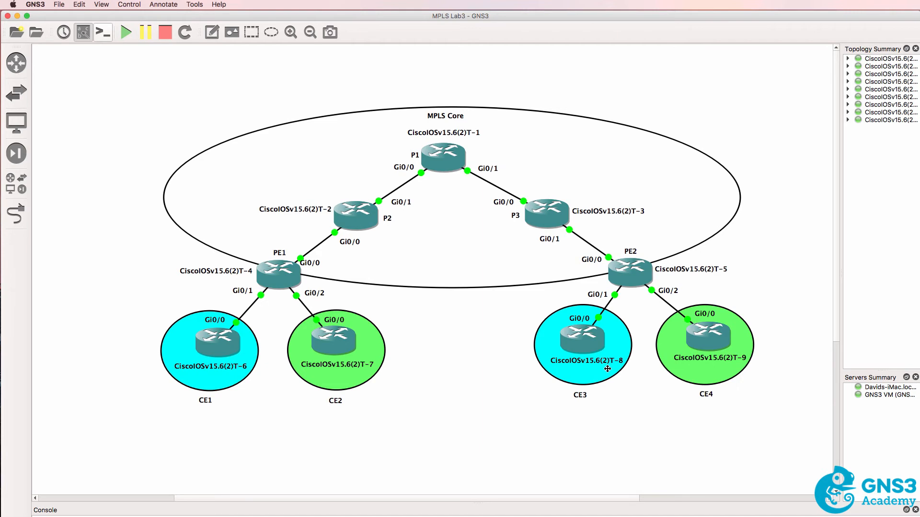
mouse_move(628, 416)
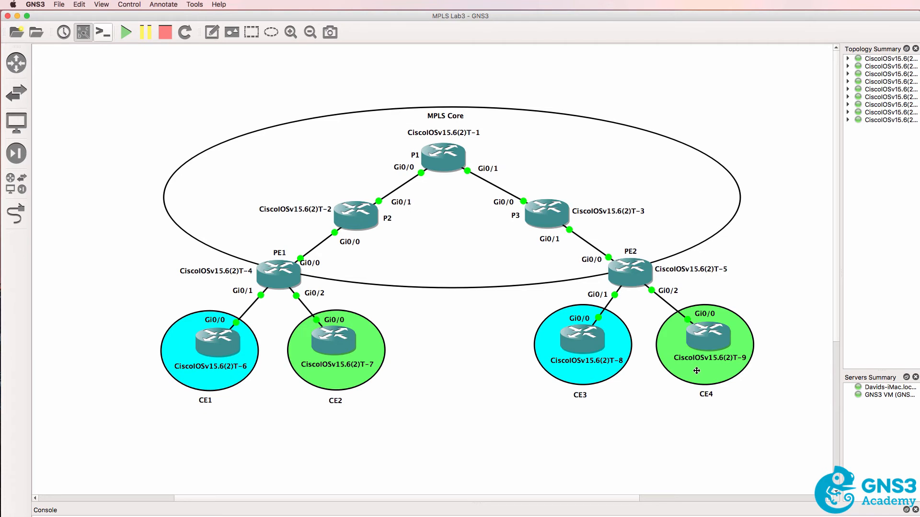
mouse_move(463, 253)
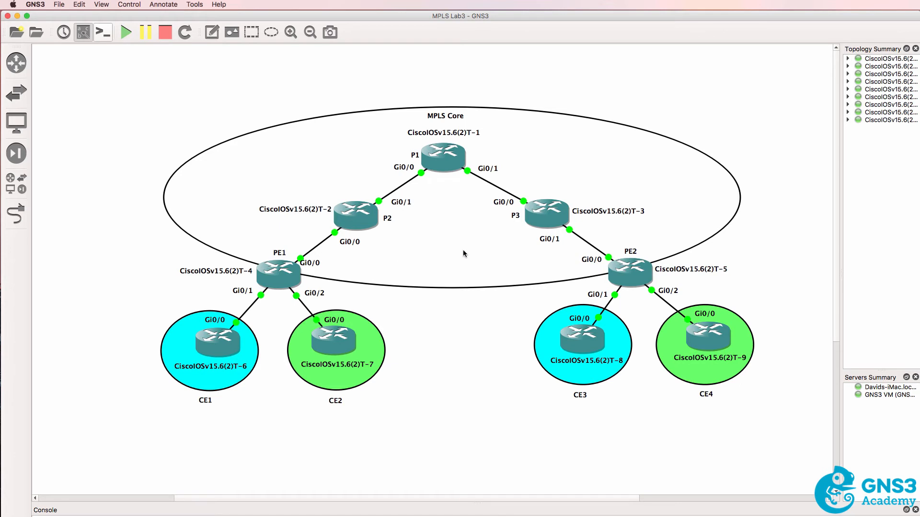
mouse_move(285, 45)
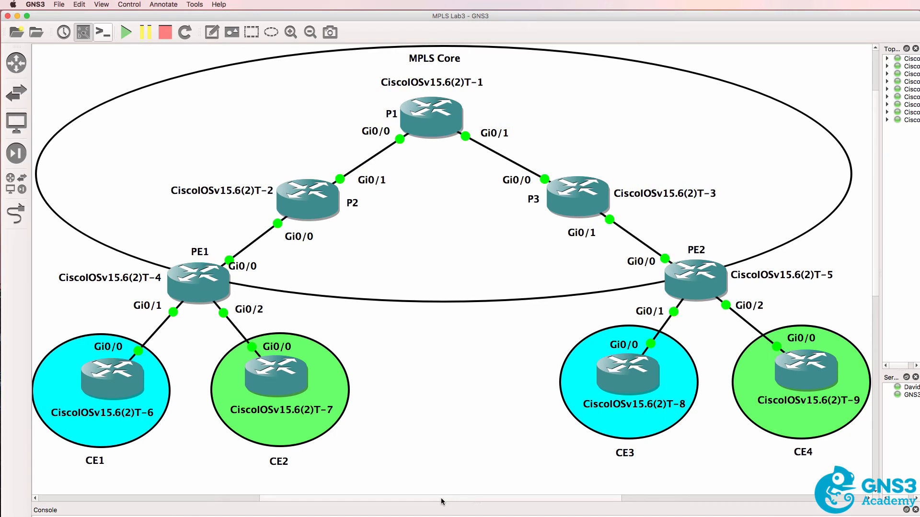
Launch a console session to customer router CE1 from the topology.
drag(443, 501, 647, 34)
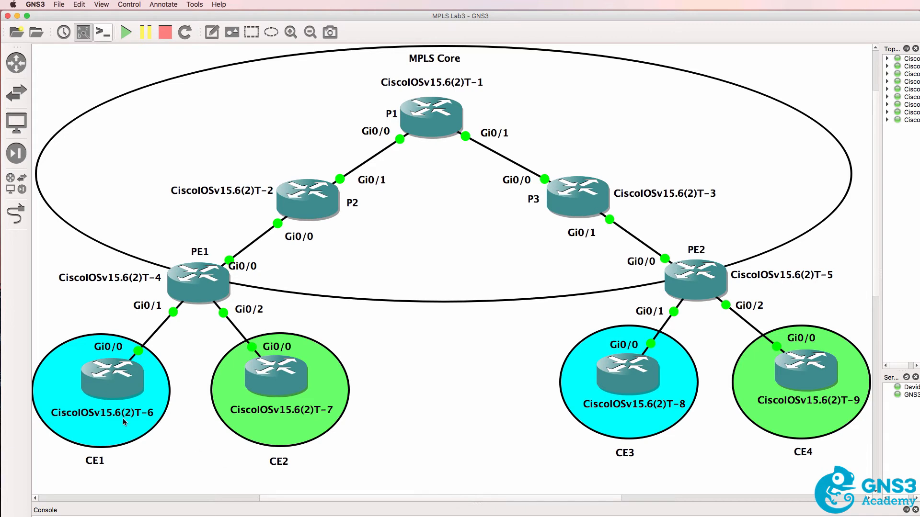
mouse_move(226, 277)
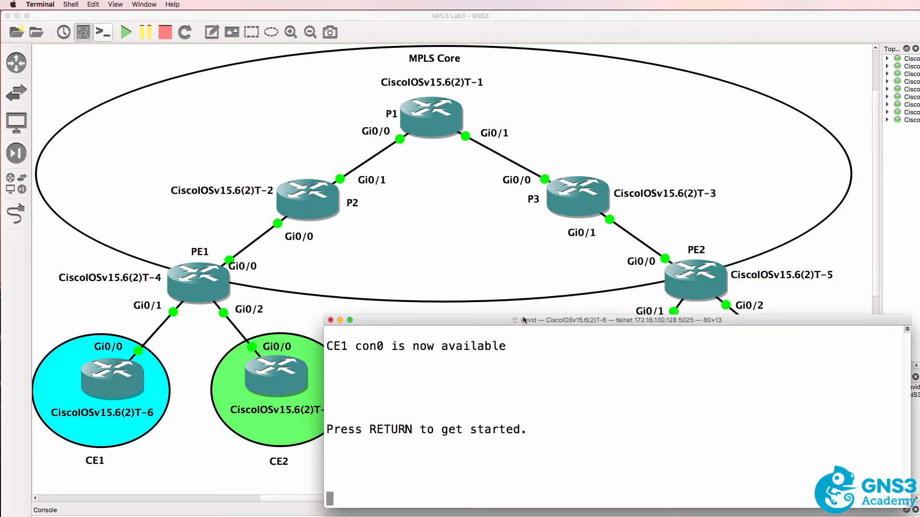
Enter enable mode on CE1 and list its full OSPF routing table.
key(return)
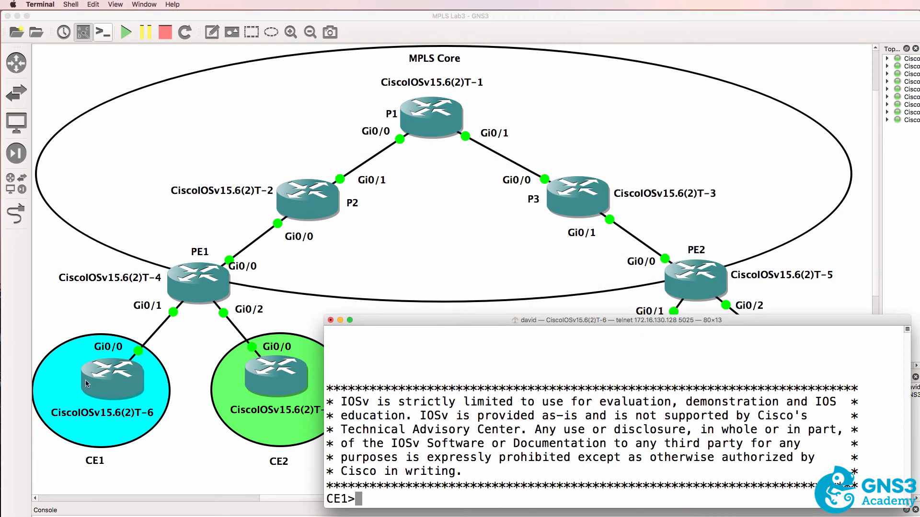
text(en)
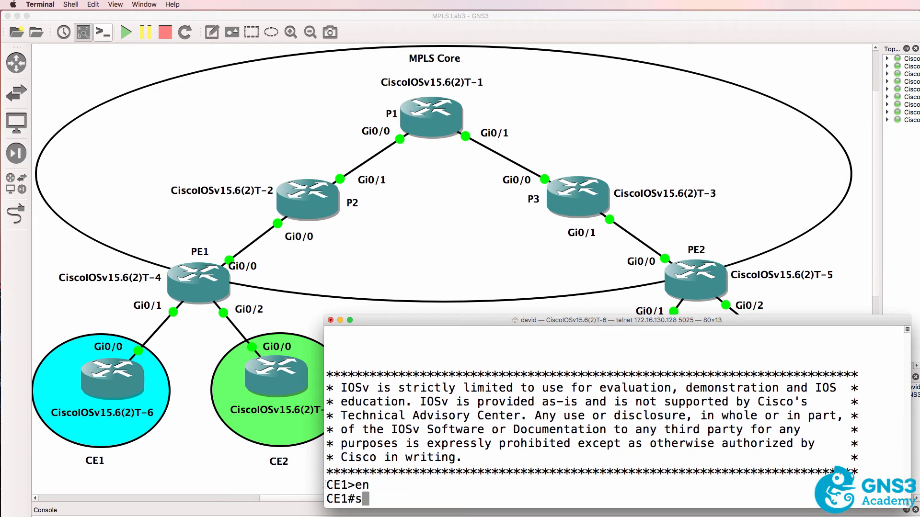
text(show ip route)
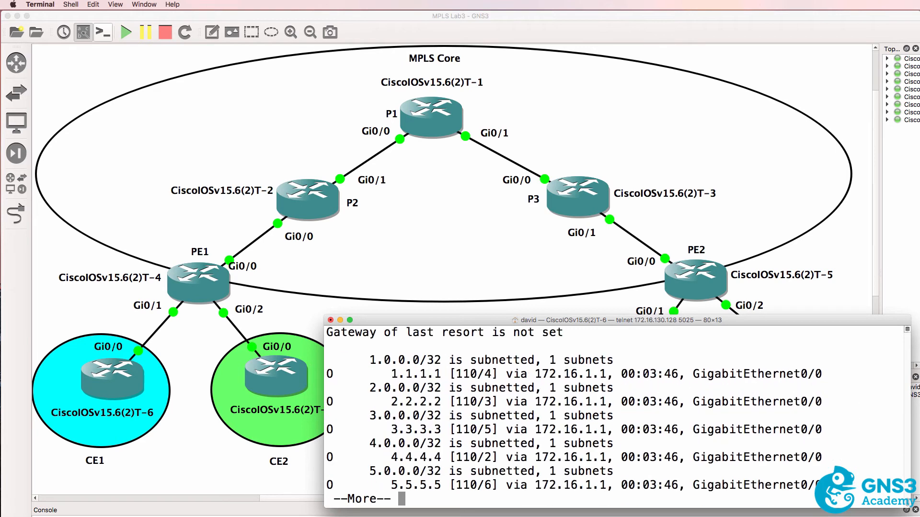
key(space)
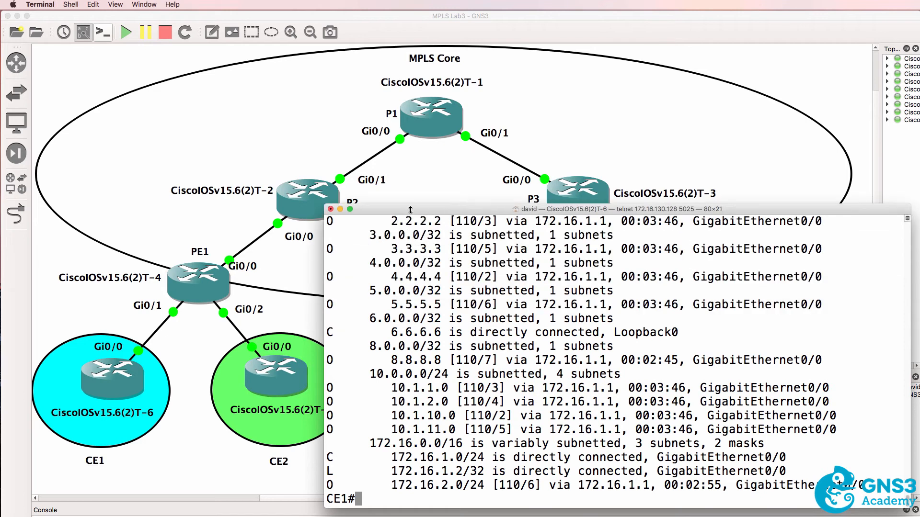
Ping 1.1.1.1 and 2.2.2.2 successfully, then attempt telnet to 1.1.1.1, which is refused.
text(ping 1.1.1.1)
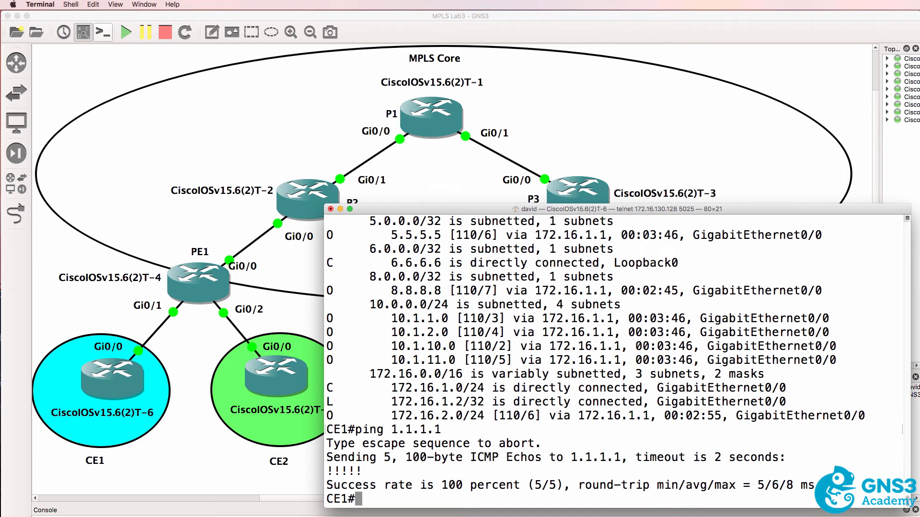
mouse_move(475, 494)
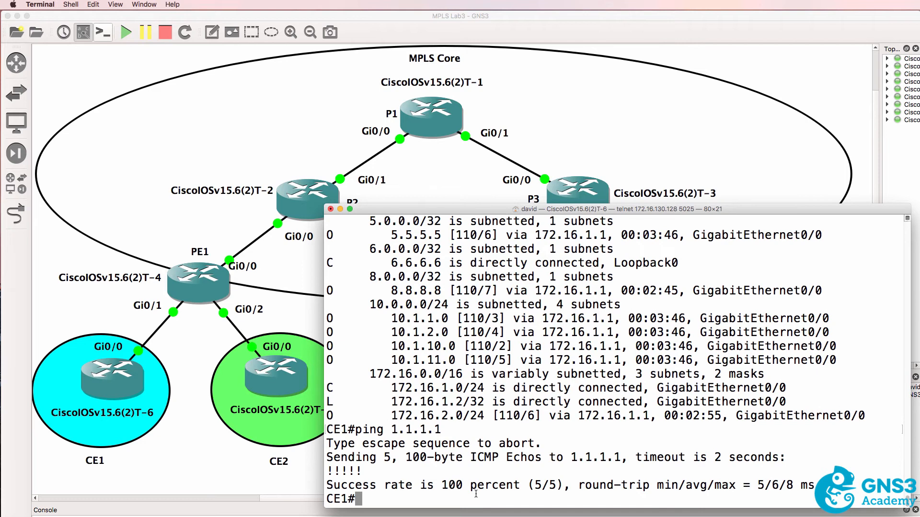
text(ping 2.2.2.2)
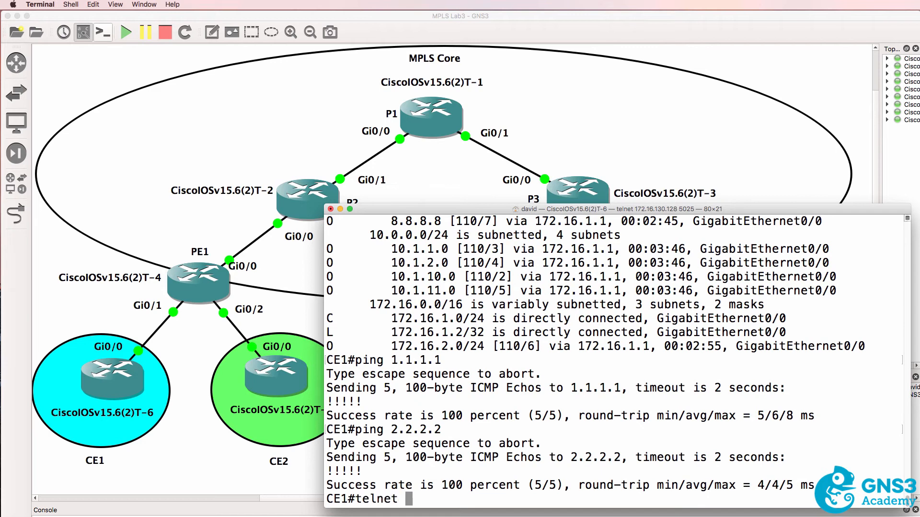
text(1.1.1.1)
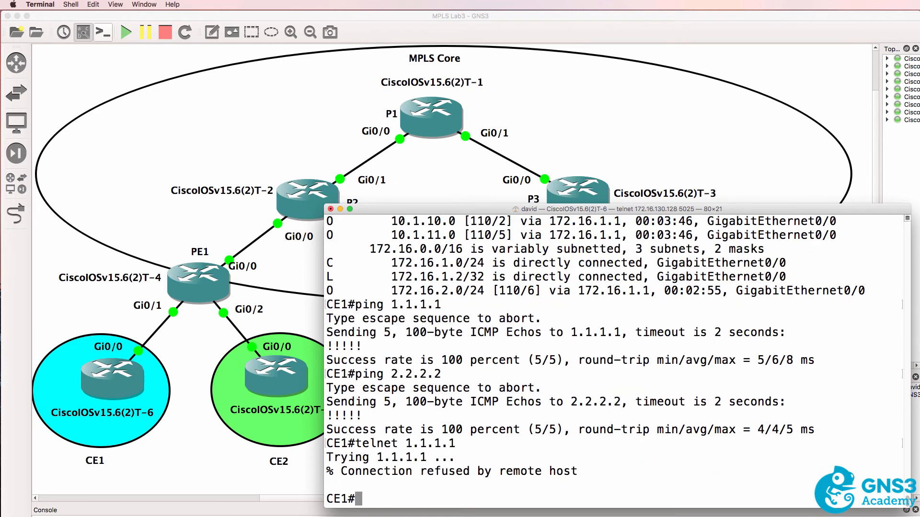
mouse_move(575, 418)
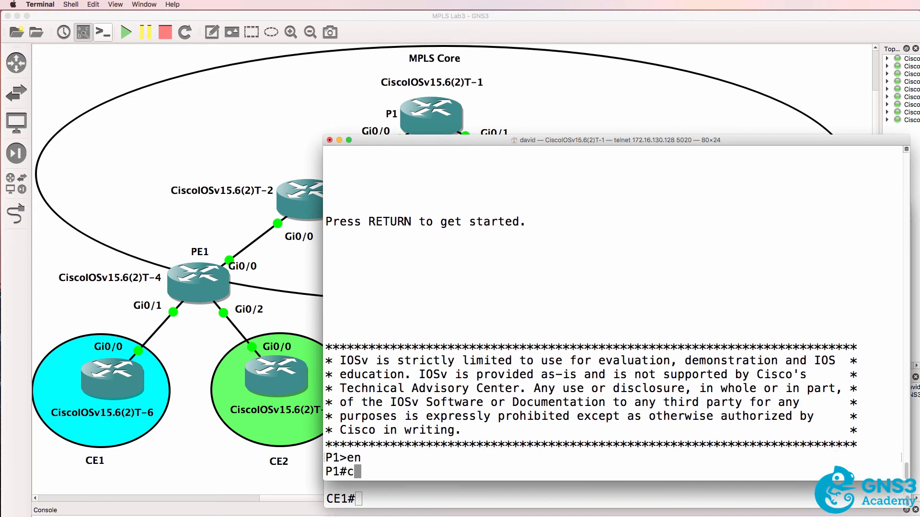
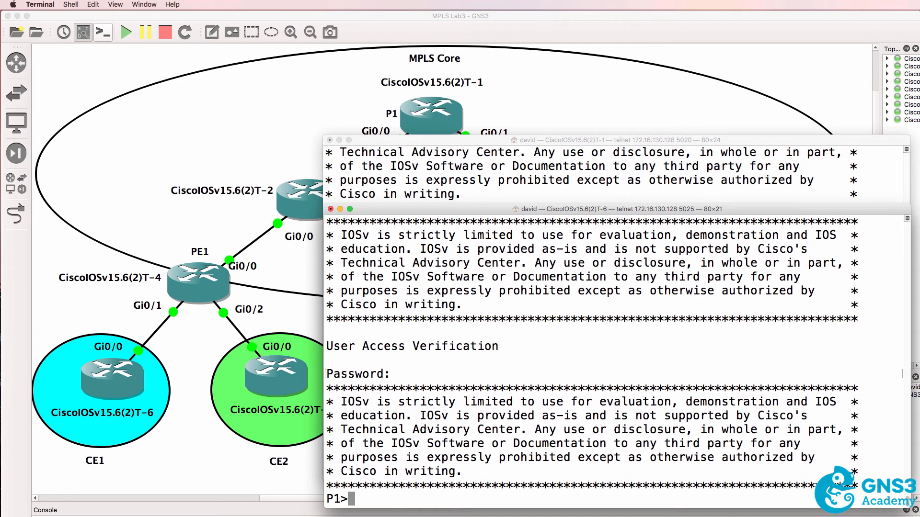
Exit the telnet session to P1 from CE1 and return to CE1's prompt.
text(exit)
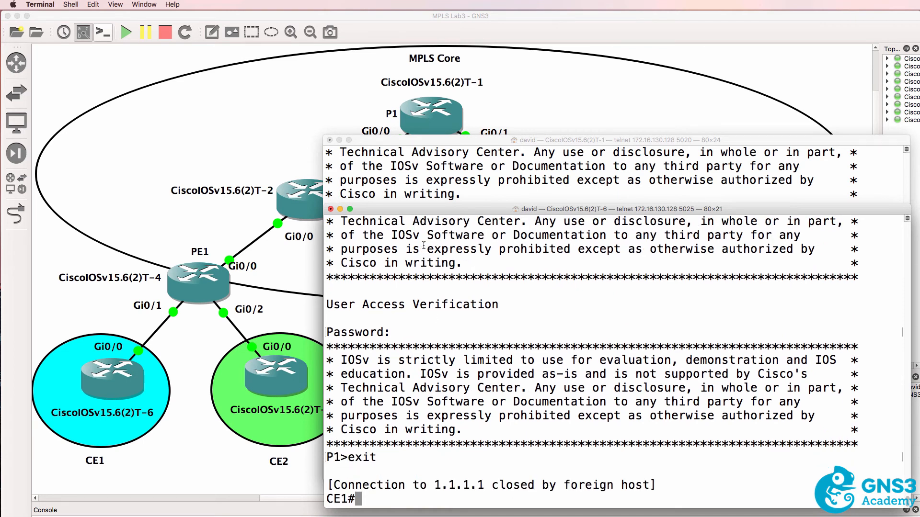
click(331, 140)
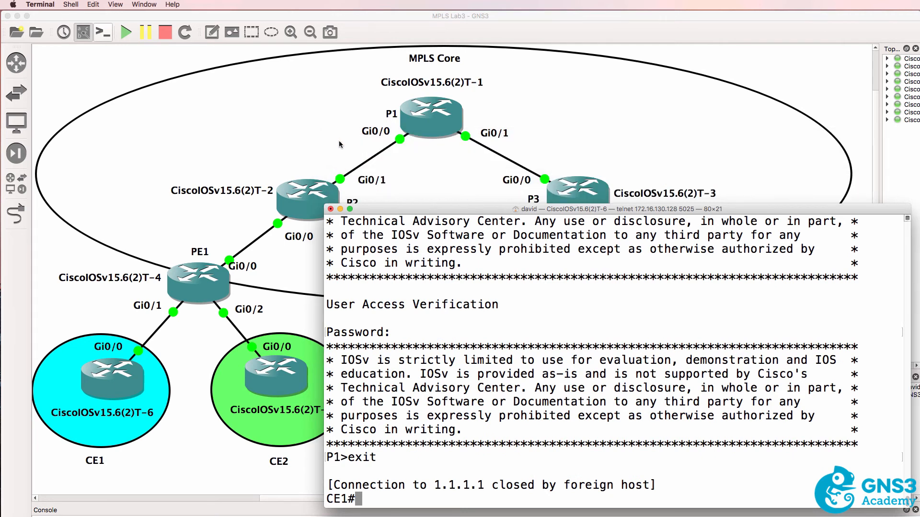
Create Loopback100 on CE1 with address 100.100.100.100 255.255.255.255.
text(c)
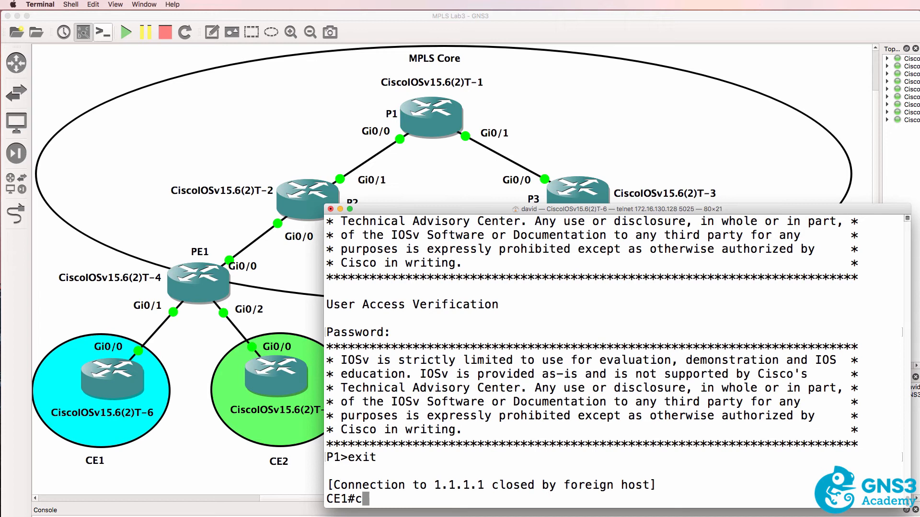
text(onf t)
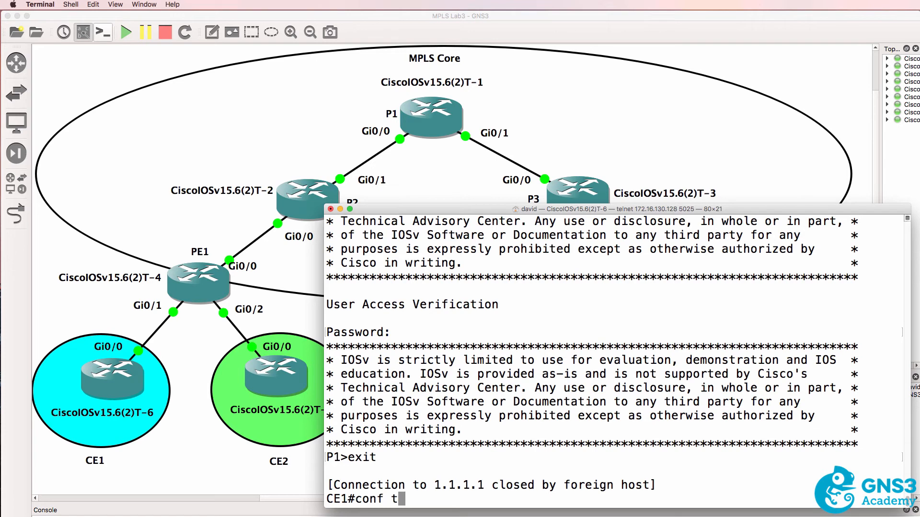
text(int loop)
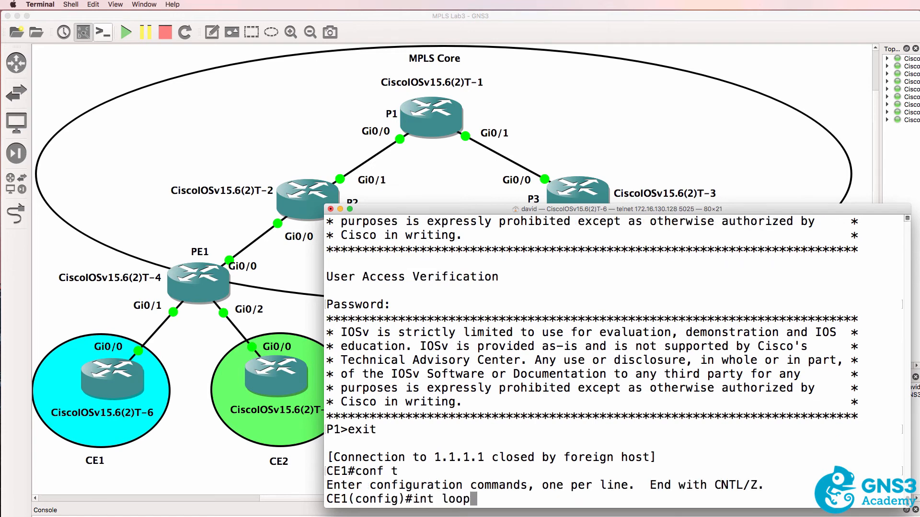
text(100)
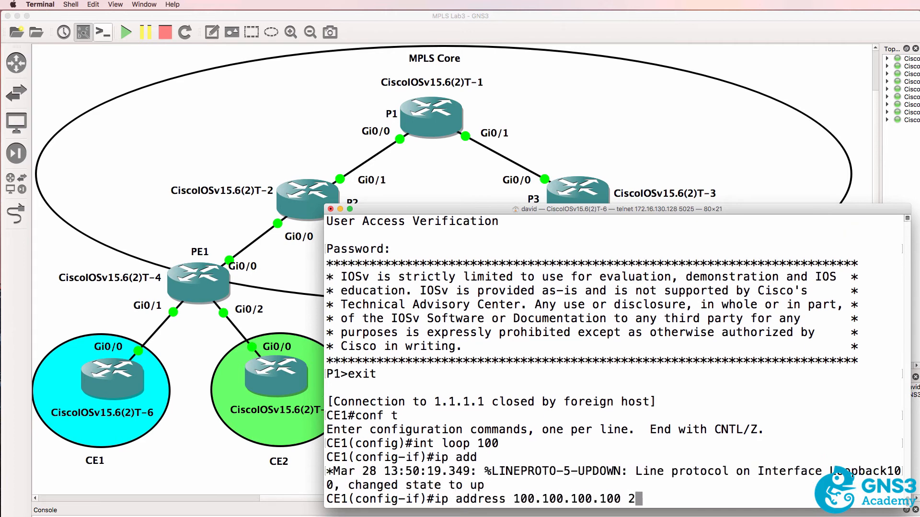
text(55.255.255.255)
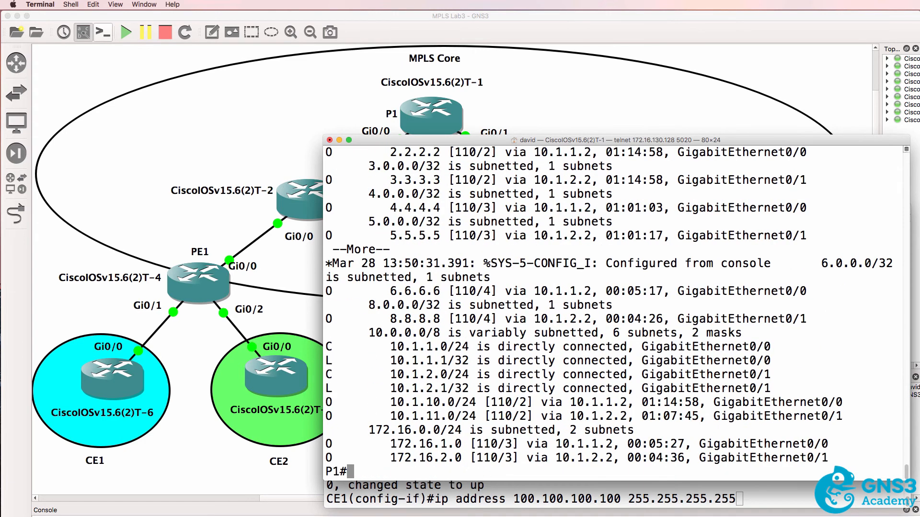
Filter P1's routing table for 100 and confirm no matching route exists.
text(sh ip route | i 100)
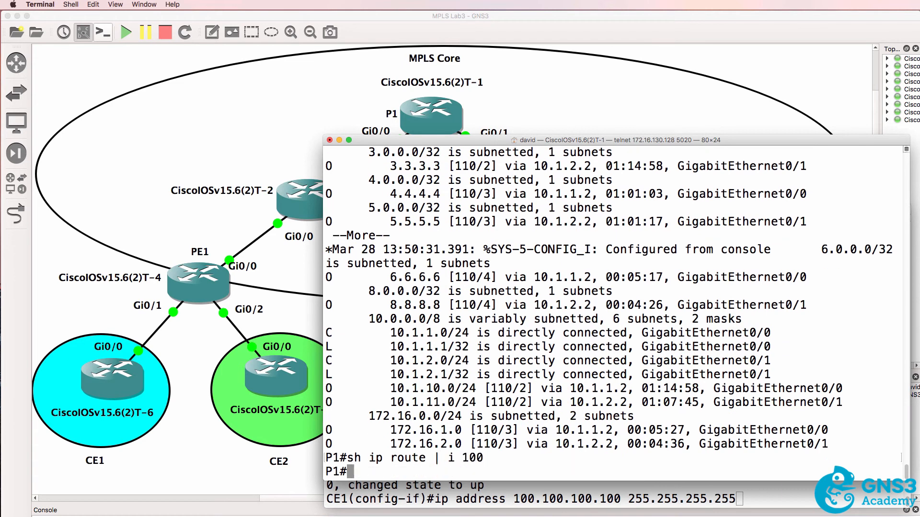
text(sh ip route)
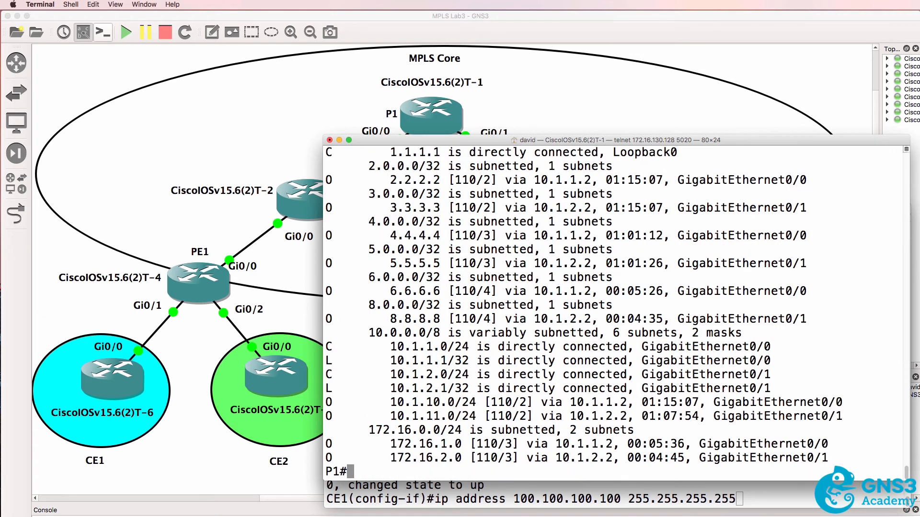
text(sh ip route | i 100)
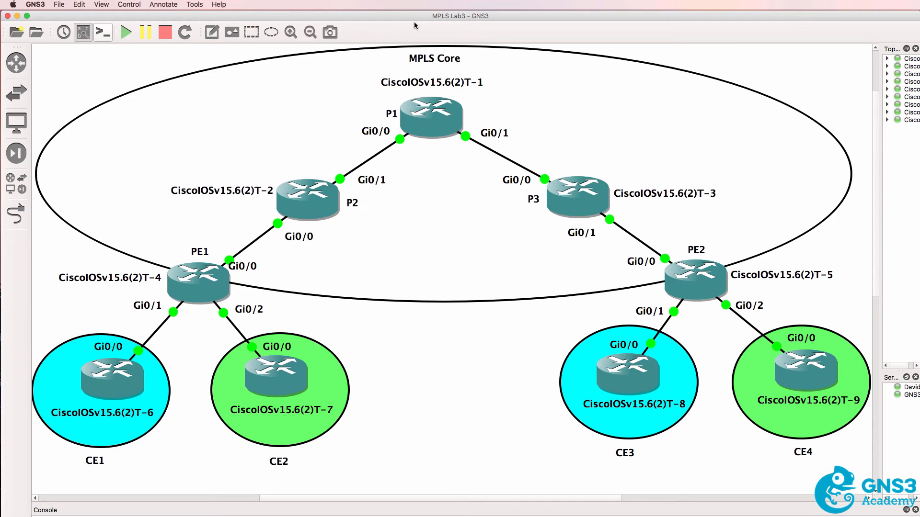
mouse_move(417, 170)
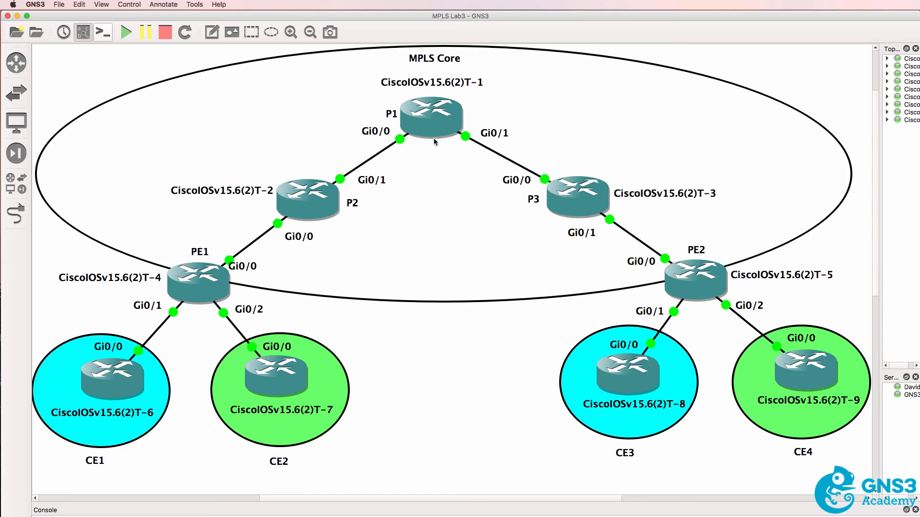
double_click(198, 282)
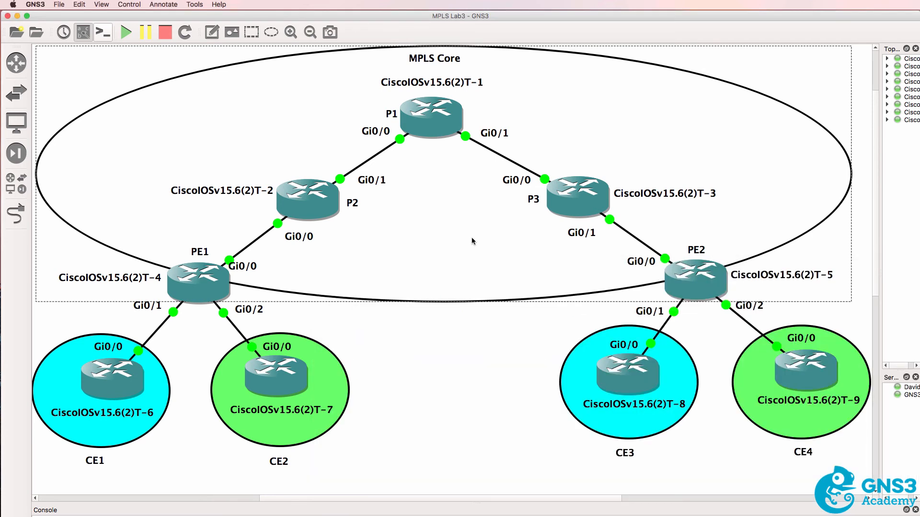
mouse_move(275, 292)
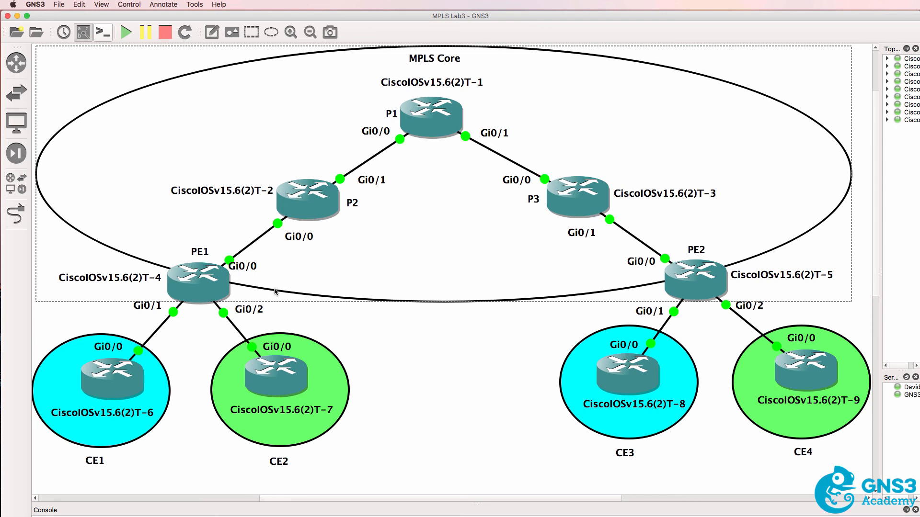
mouse_move(334, 308)
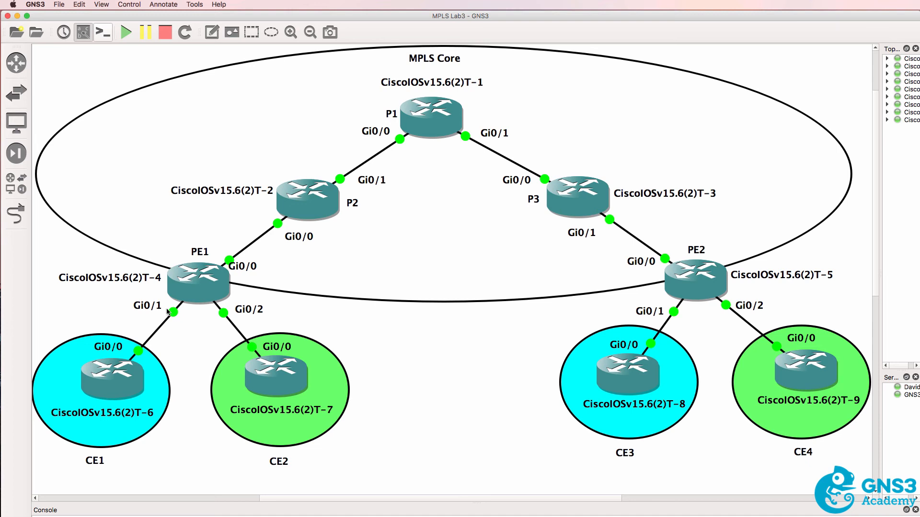
mouse_move(205, 321)
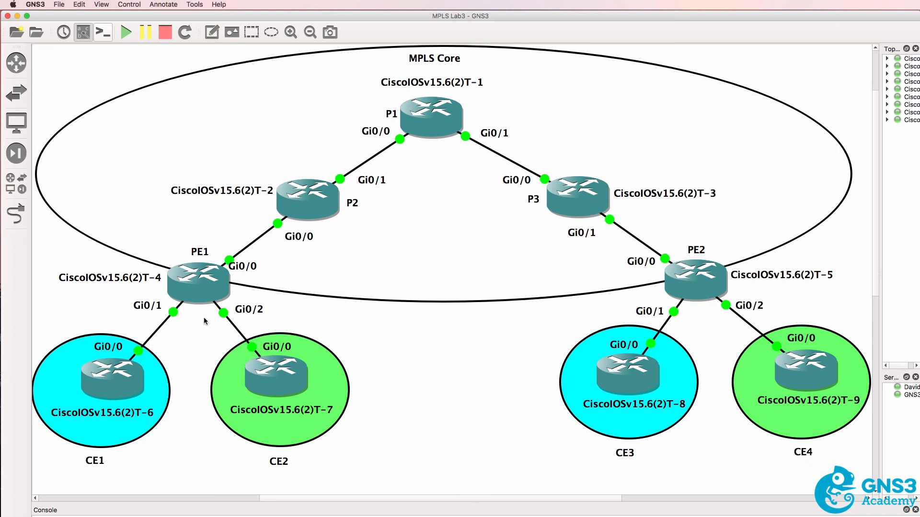
mouse_move(224, 317)
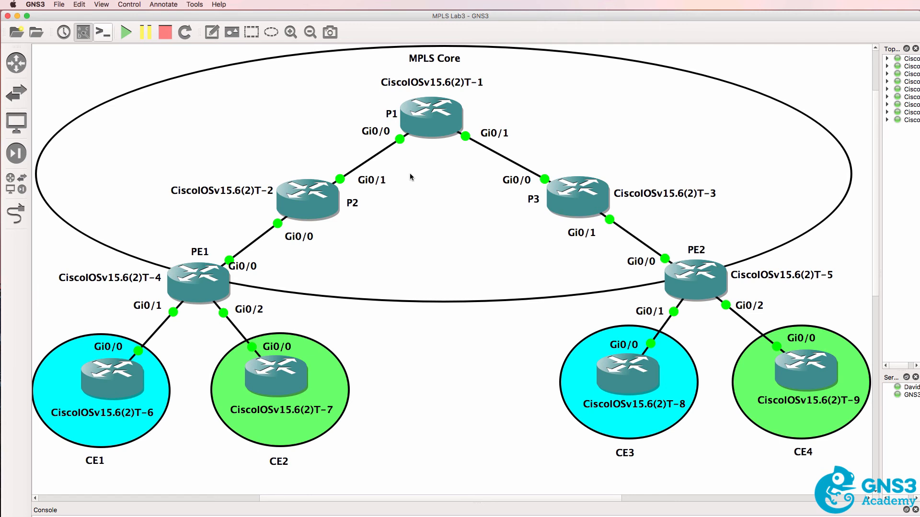
mouse_move(313, 260)
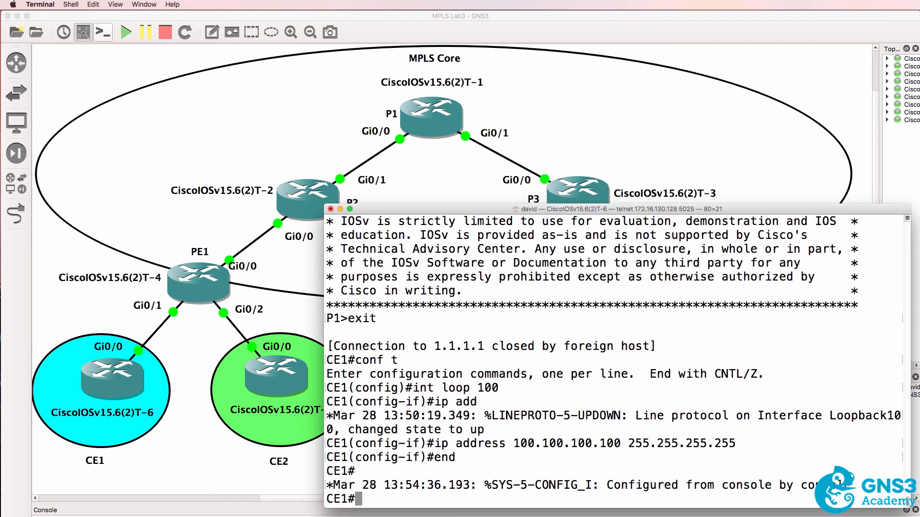
Disable IP domain lookup on CE1 and traceroute to 1.1.1.1 through three hops.
text(conf t)
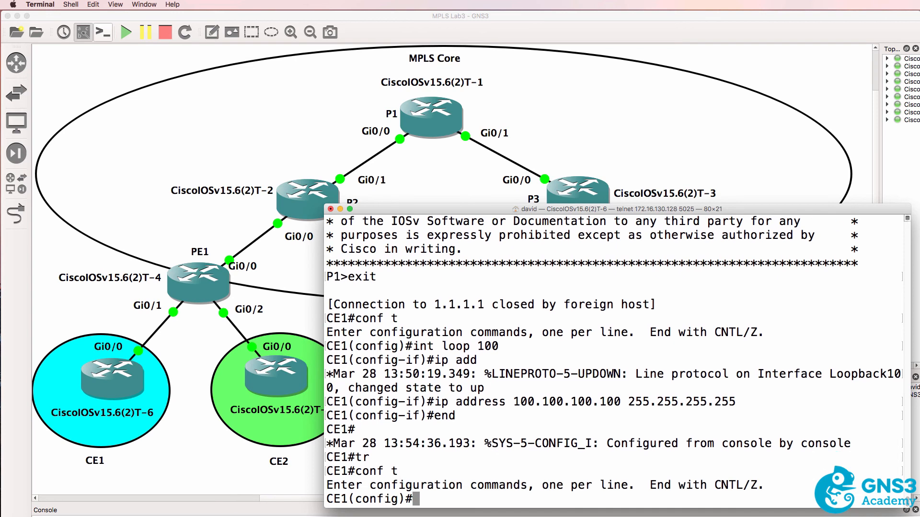
text(no ip domain)
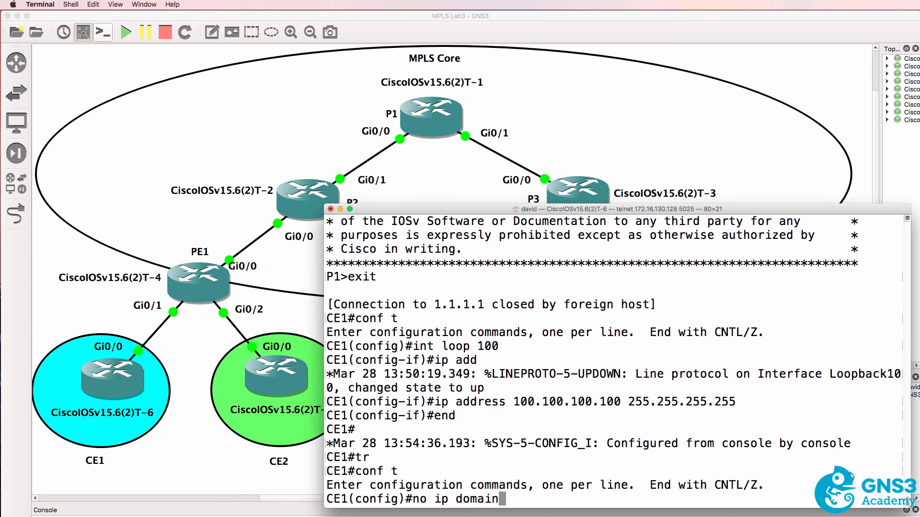
text(-lookup)
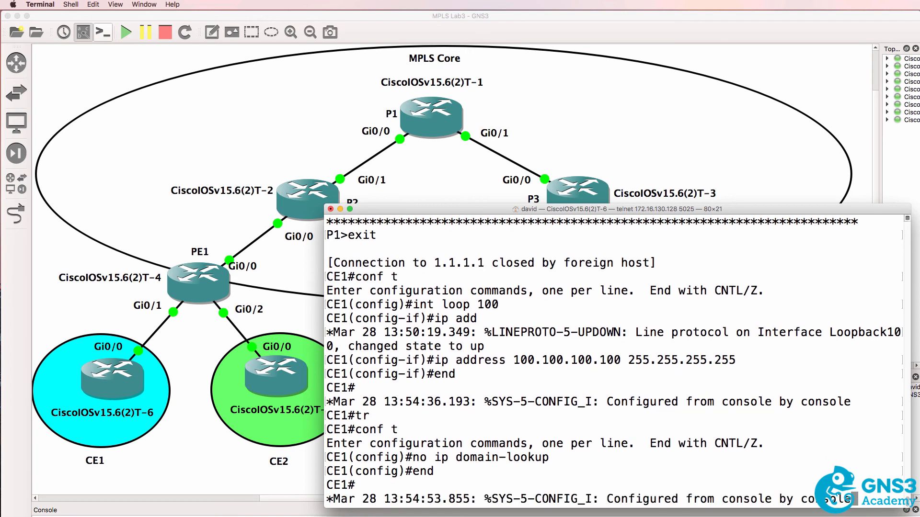
text(traceroute)
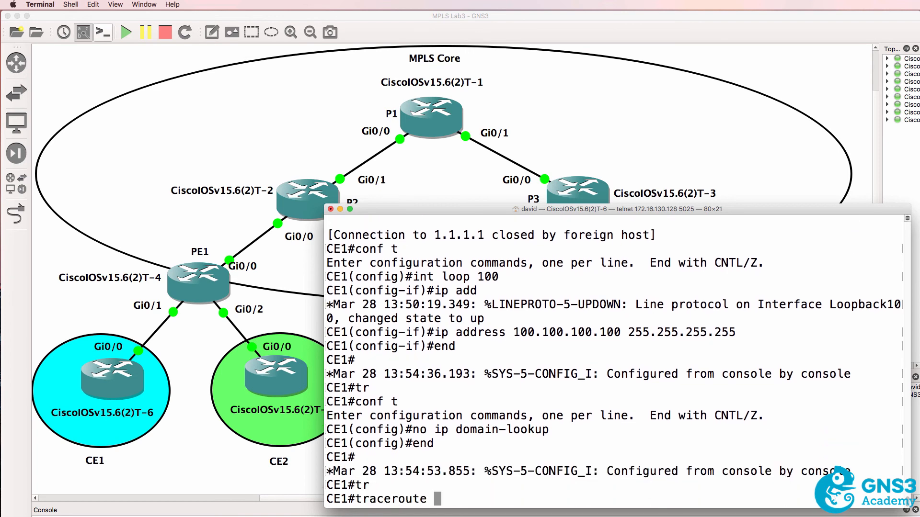
text(1.1.1.1)
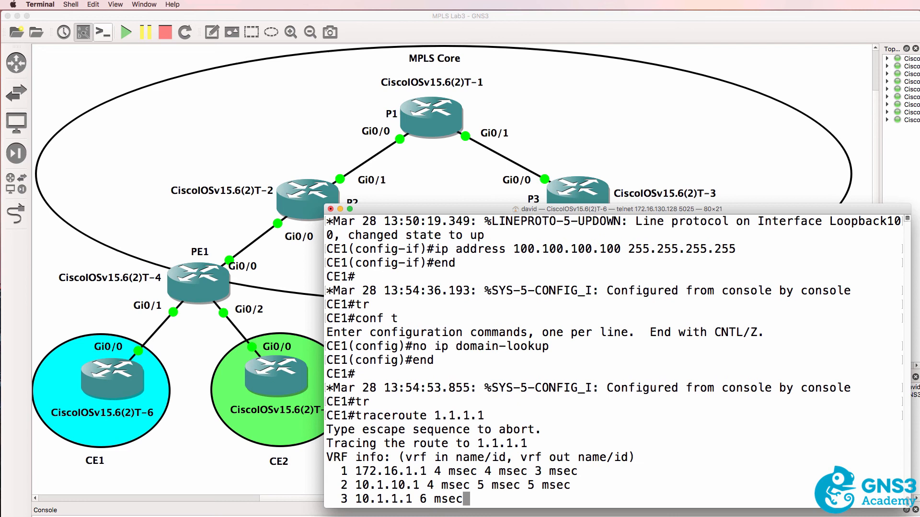
mouse_move(458, 99)
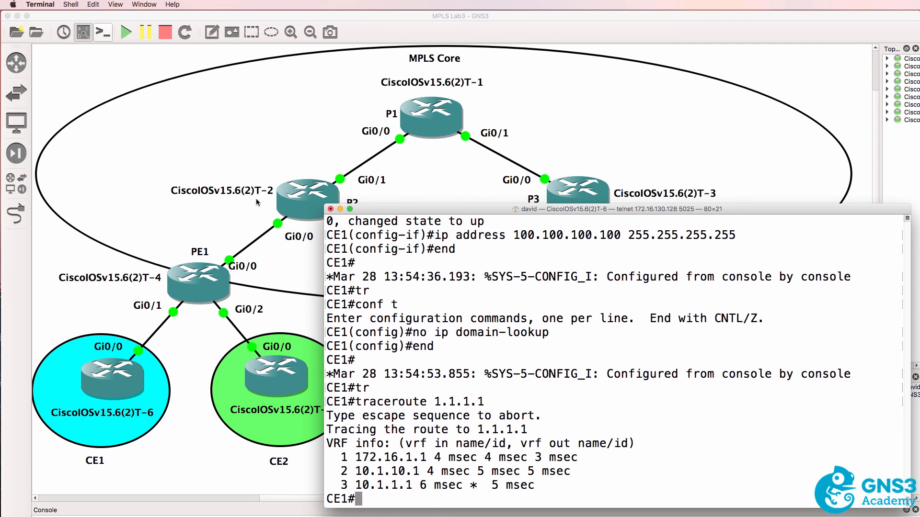
mouse_move(187, 300)
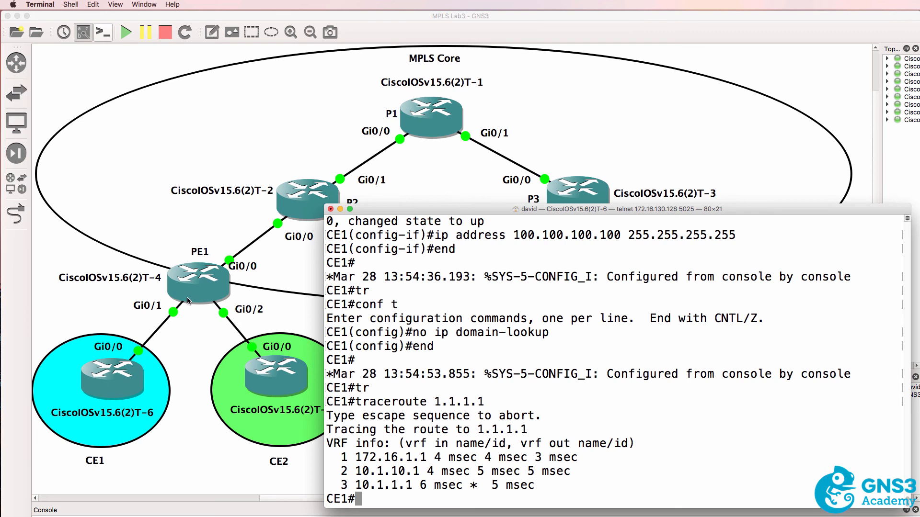
mouse_move(413, 134)
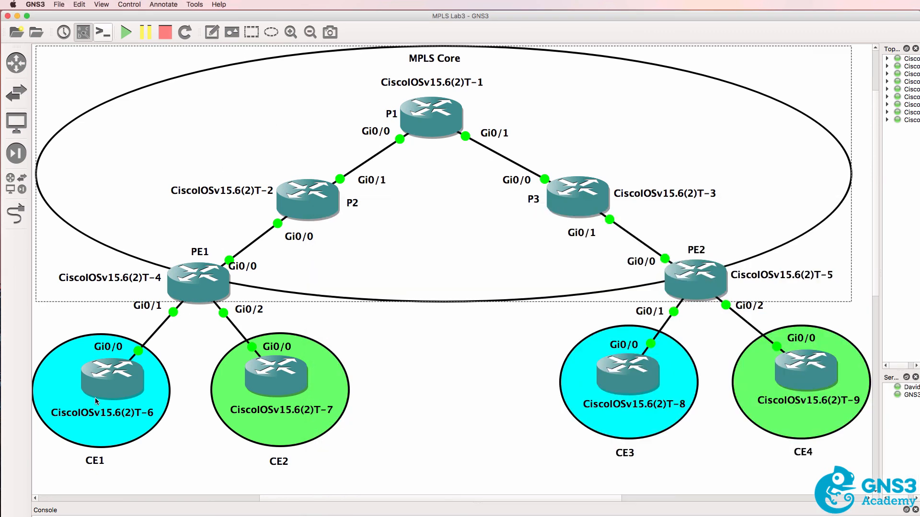
mouse_move(662, 399)
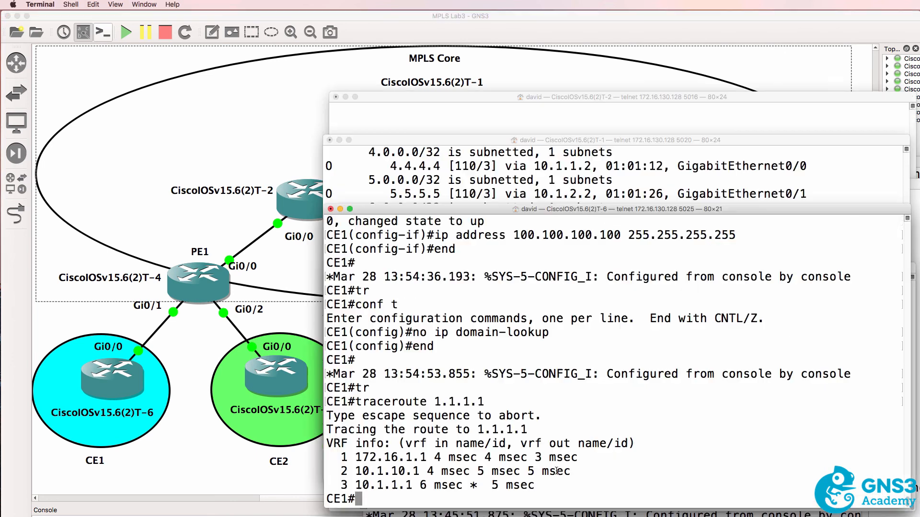
Traceroute from CE1 to 172.16.2.2 across six hops and arrange the PE1 console window.
text(traceroute 172.16.2.2)
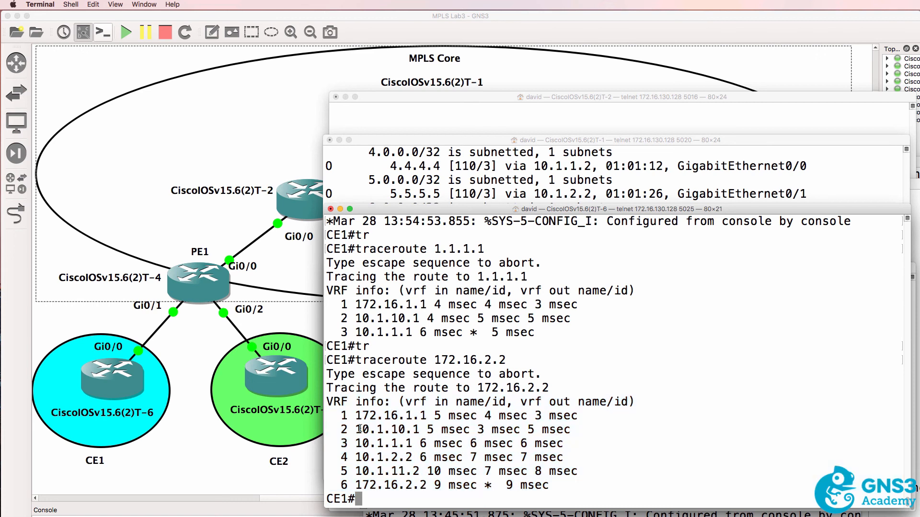
drag(357, 429, 713, 486)
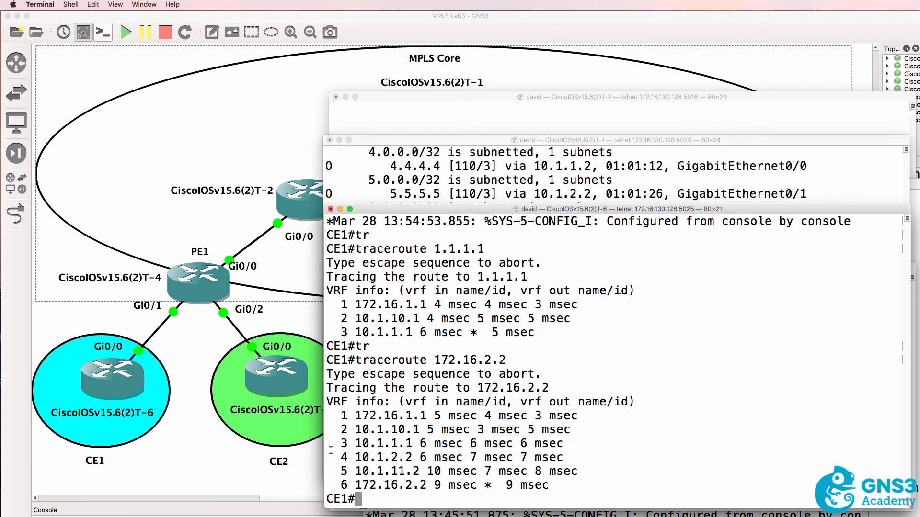
drag(332, 430, 591, 458)
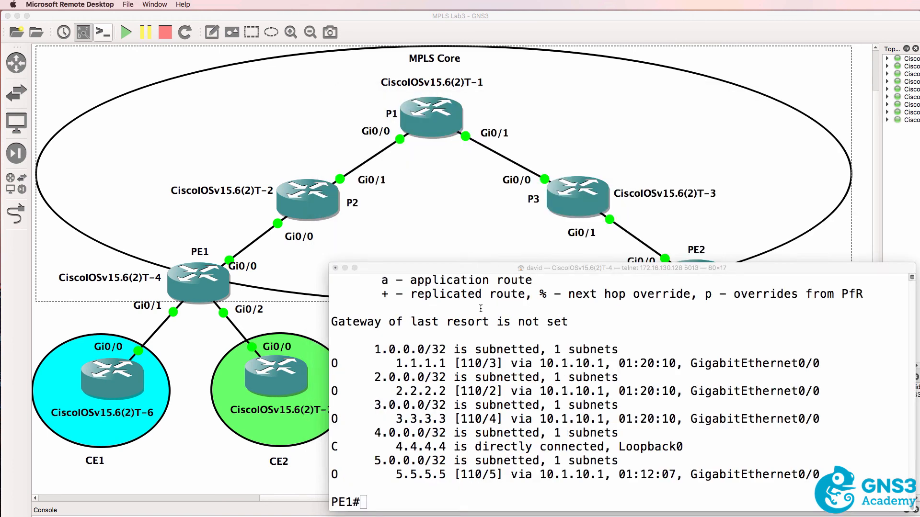
Display PE1's full routing table including 100.100.100.100, then its CEF forwarding table.
text(sh ip ou)
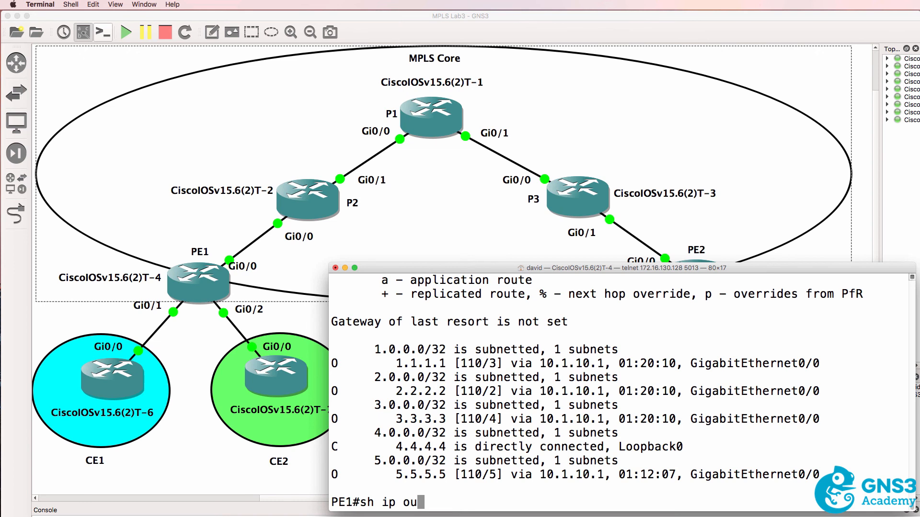
key(enter)
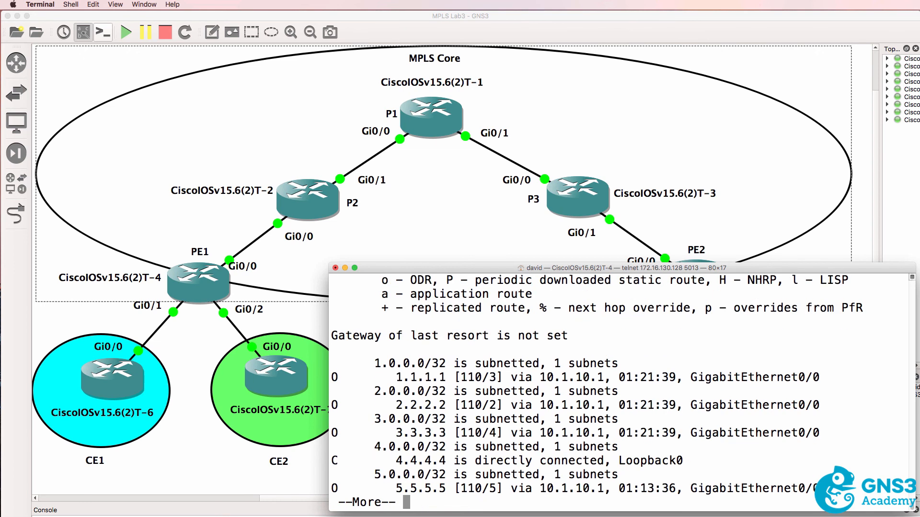
key(space)
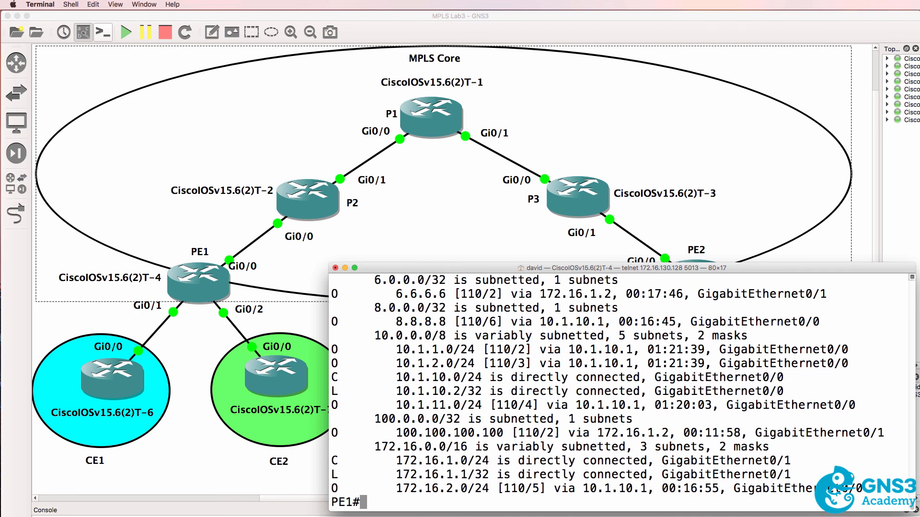
text(s)
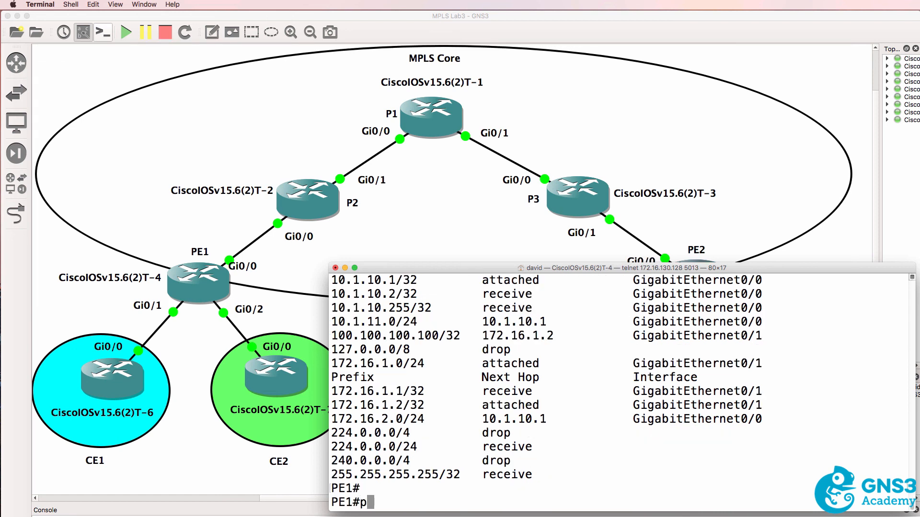
Ping and traceroute 5.5.5.5 from PE1 sourced from loopback 0, reaching it in four hops.
text(ing 5.5.5.)
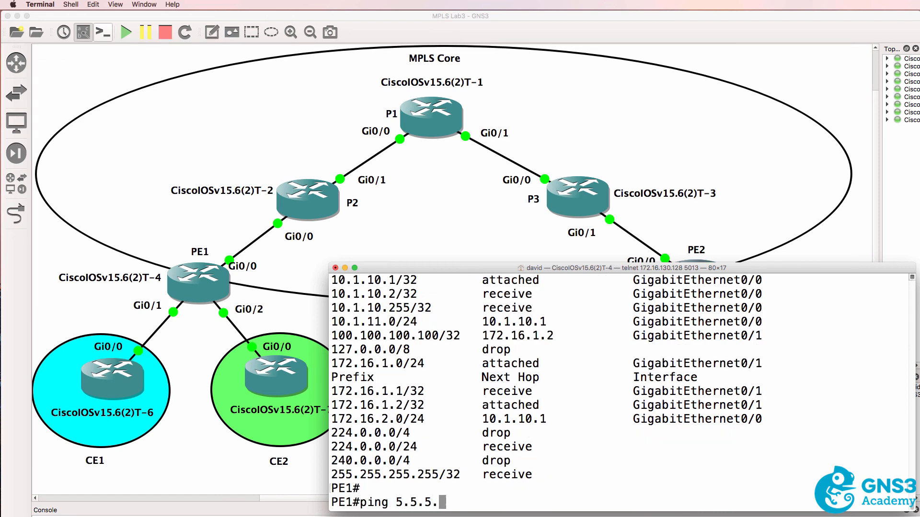
text(source loop 0)
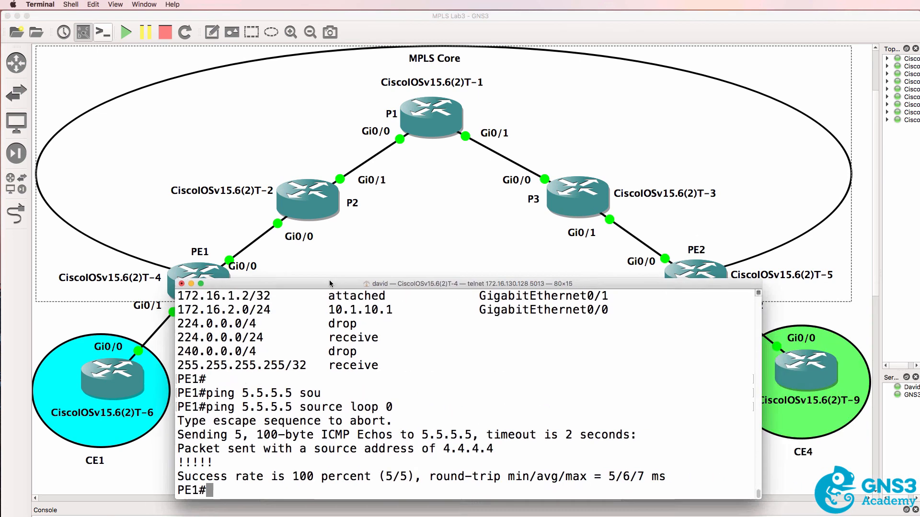
text(traceroute)
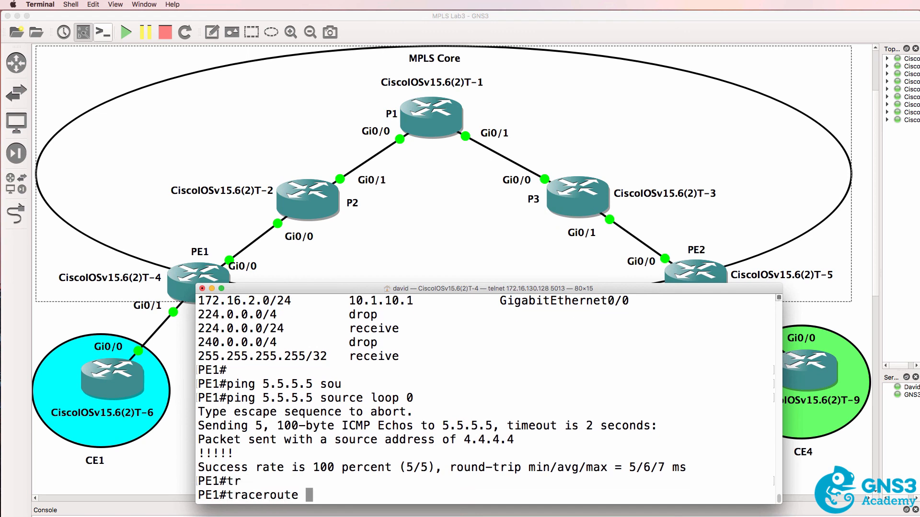
text(5.5.5.5)
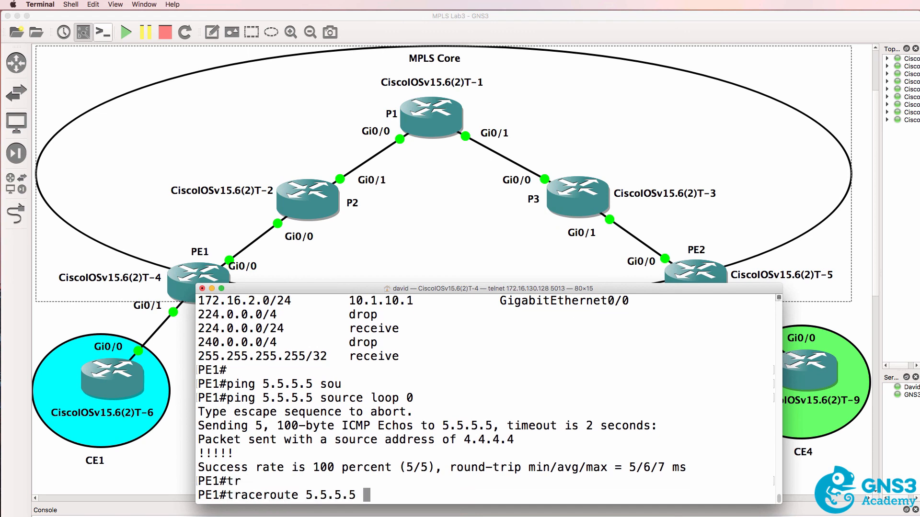
text(source)
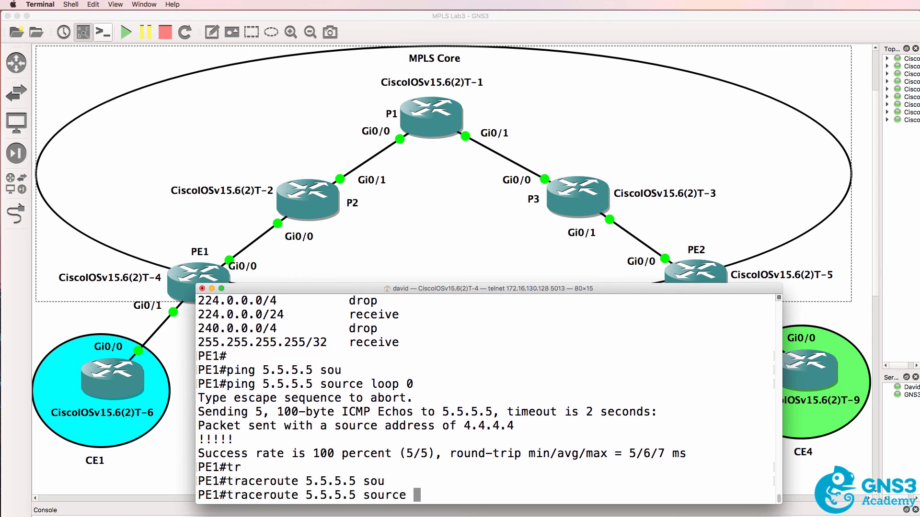
text(loop 0)
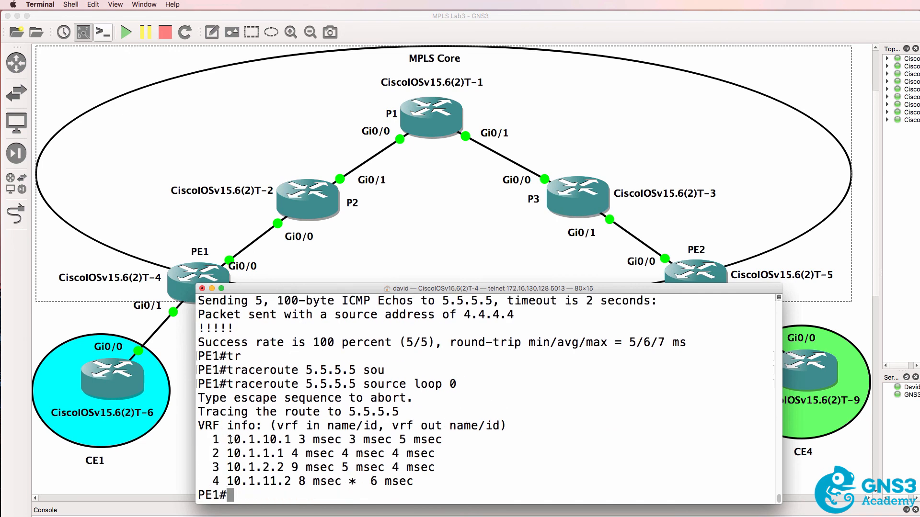
Look up PE1's CEF entry for 5.5.5.5 via 10.1.10.1 and begin a route lookup for it.
double_click(255, 454)
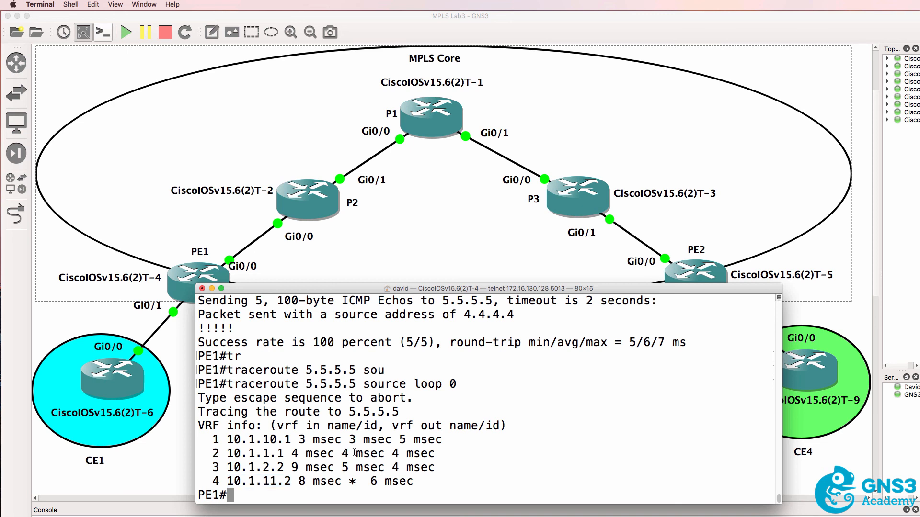
text(show ip cer)
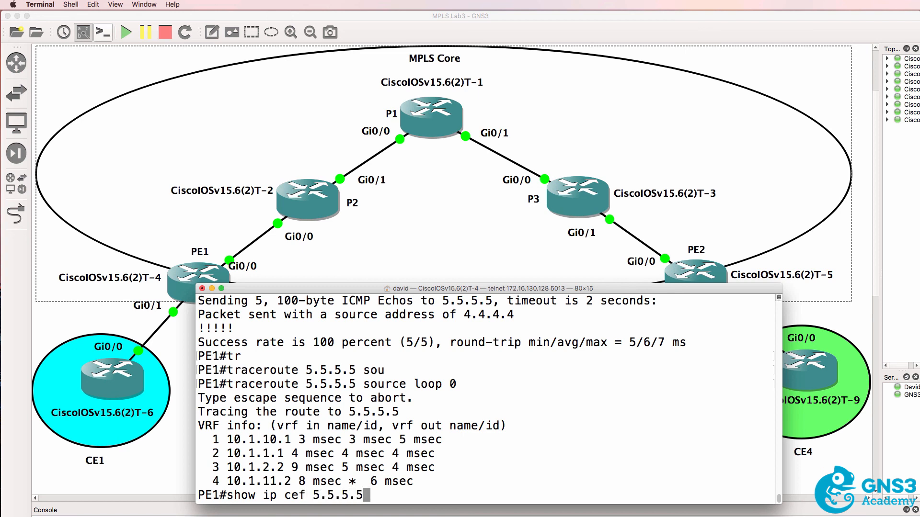
key(Return)
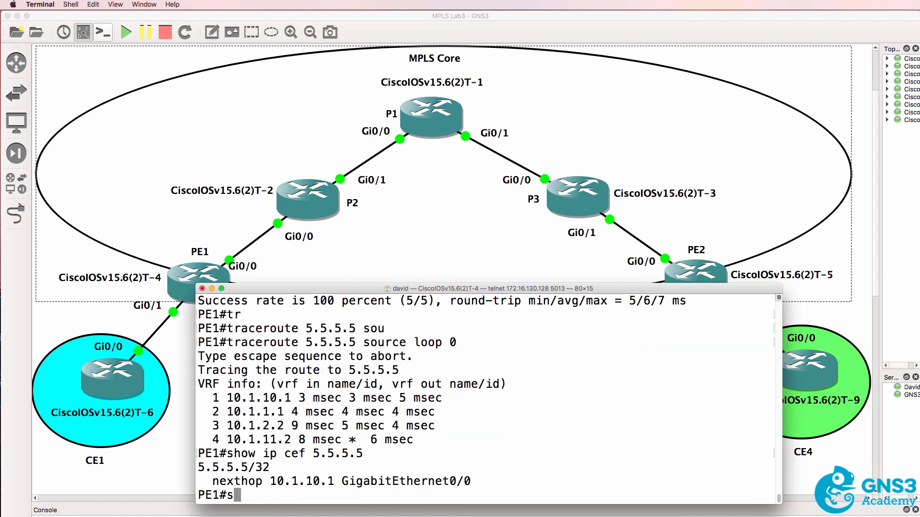
text(how ip route 5.5.5.5.)
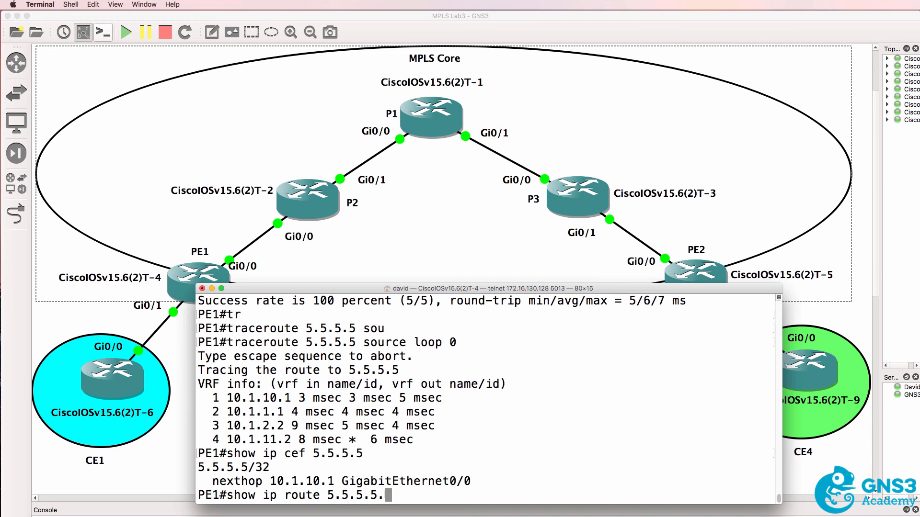